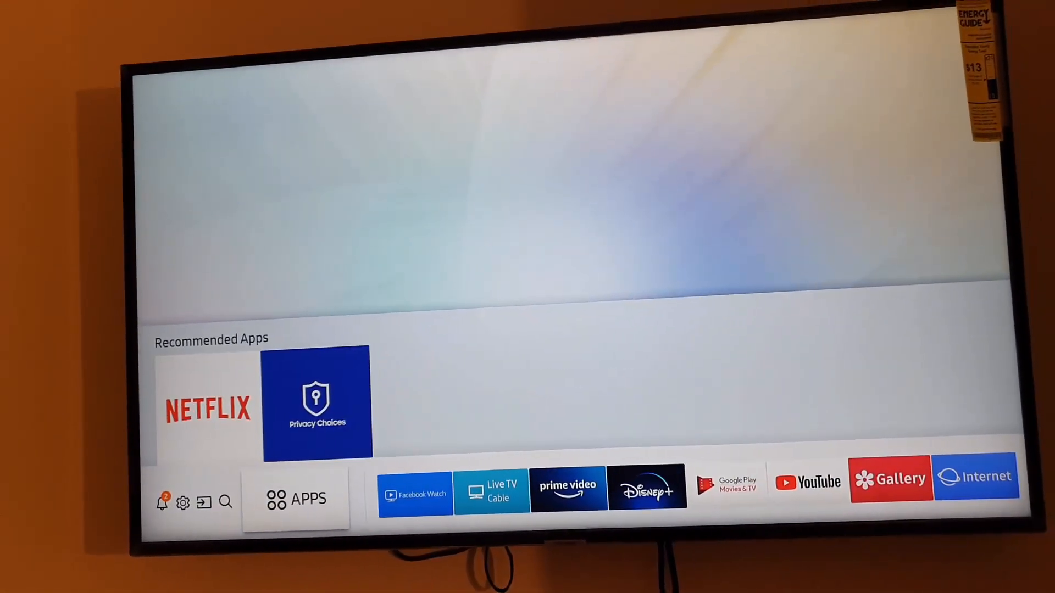
# Step: Open APPS from the home bar and reach the installed apps settings showing Auto Update ON
pyautogui.click(296, 499)
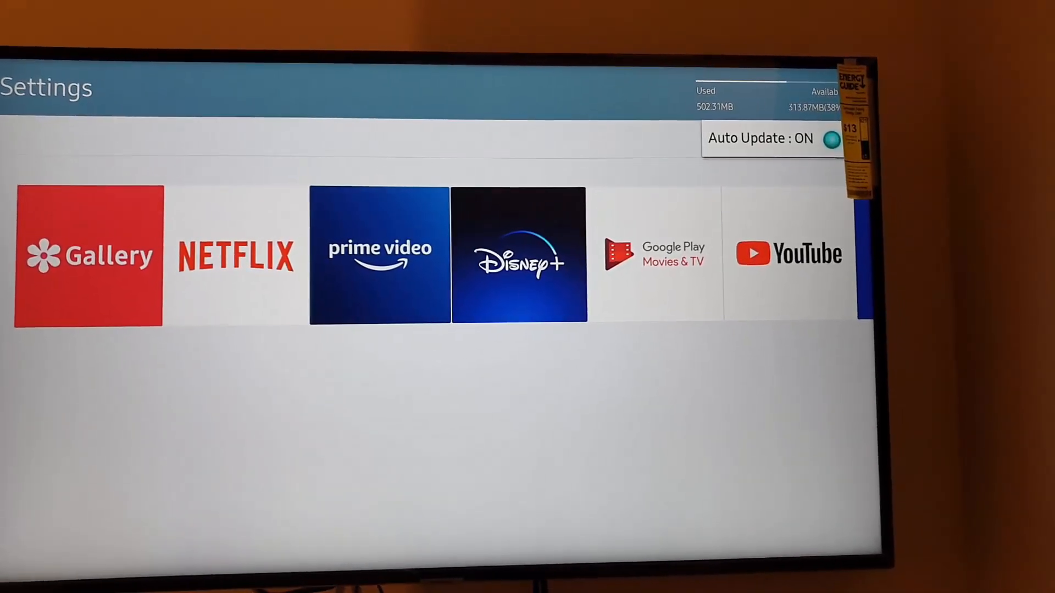
# Step: Set Auto Update to OFF and go back to the APPS store home page
pyautogui.click(833, 138)
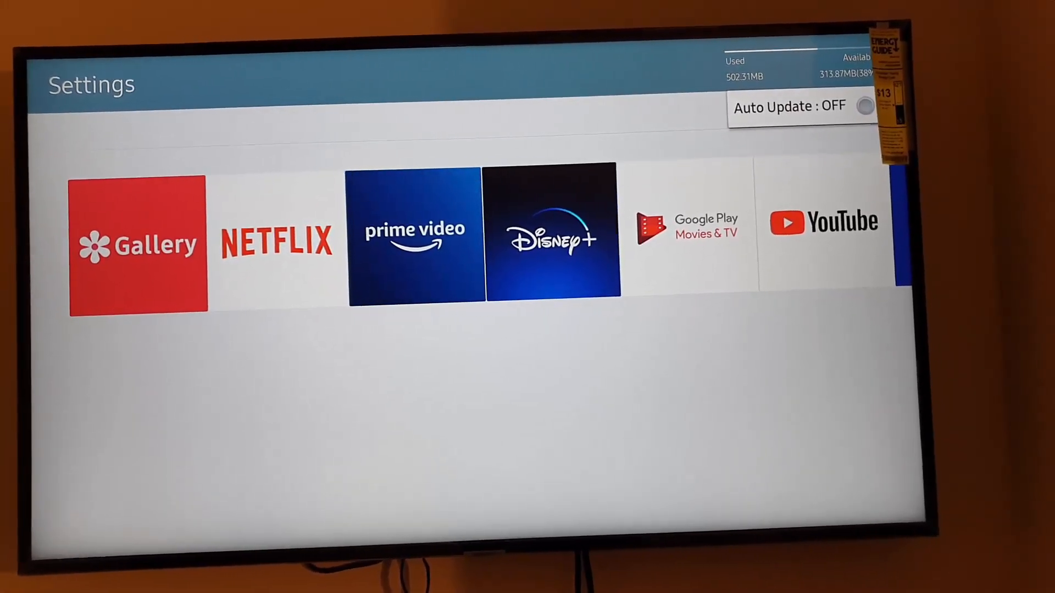
pyautogui.click(865, 106)
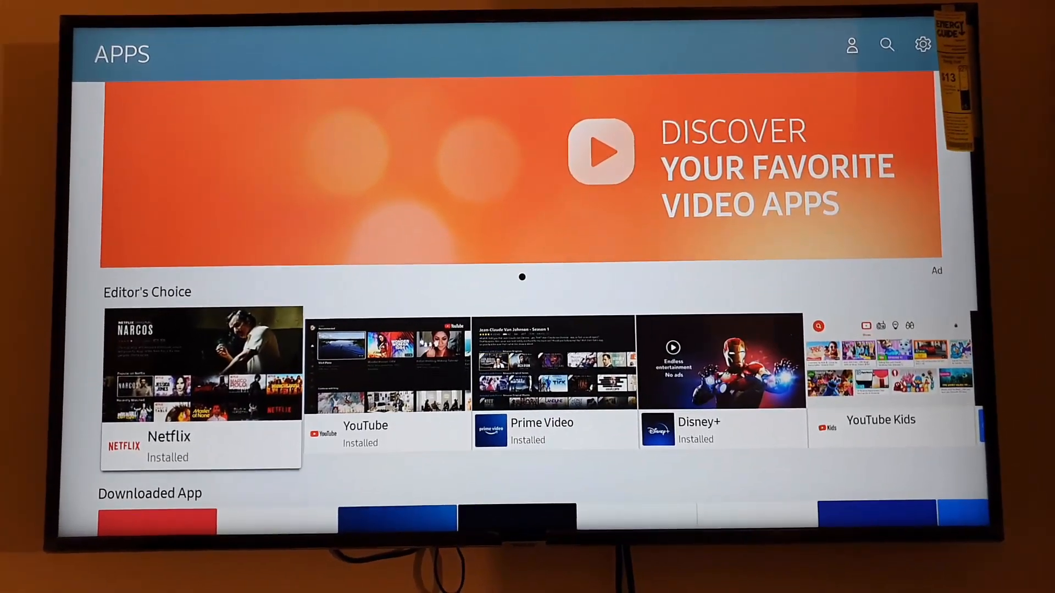
pyautogui.click(201, 377)
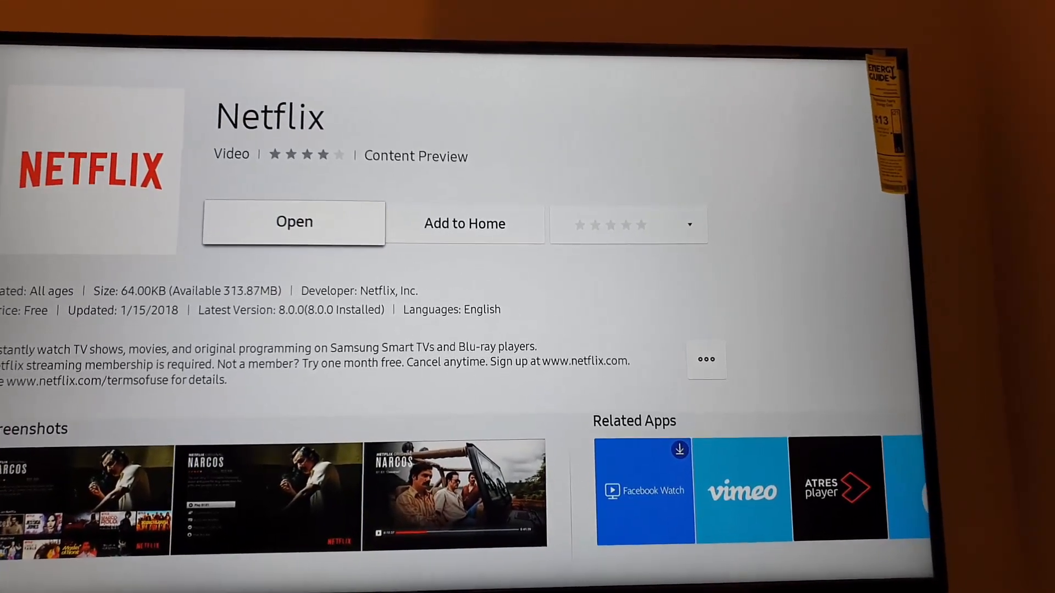
pyautogui.press('Back')
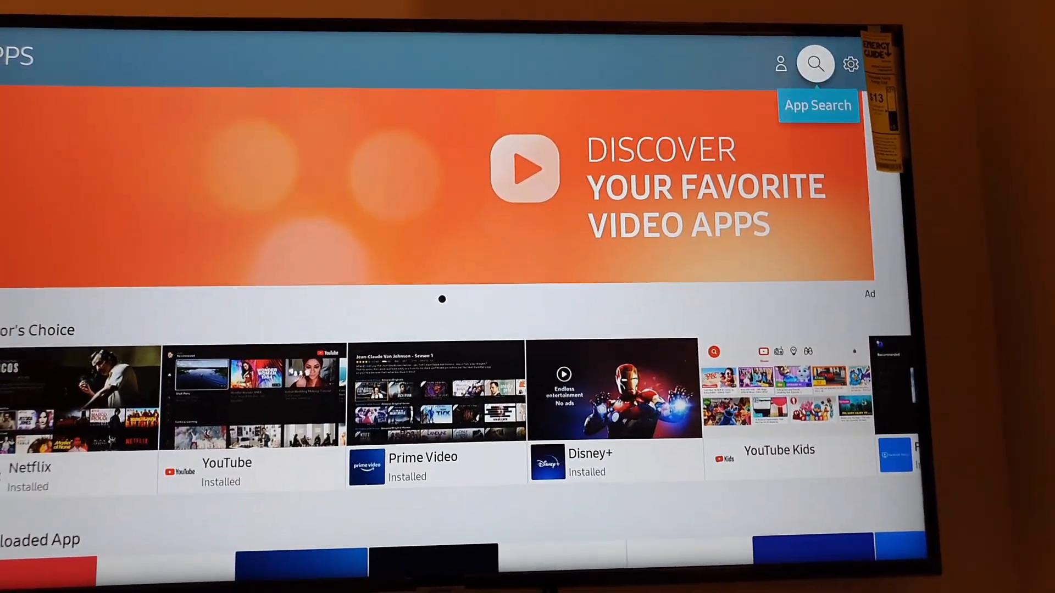
# Step: From the apps settings, open Gallery's View Details store page showing version 1.9.217
pyautogui.click(850, 64)
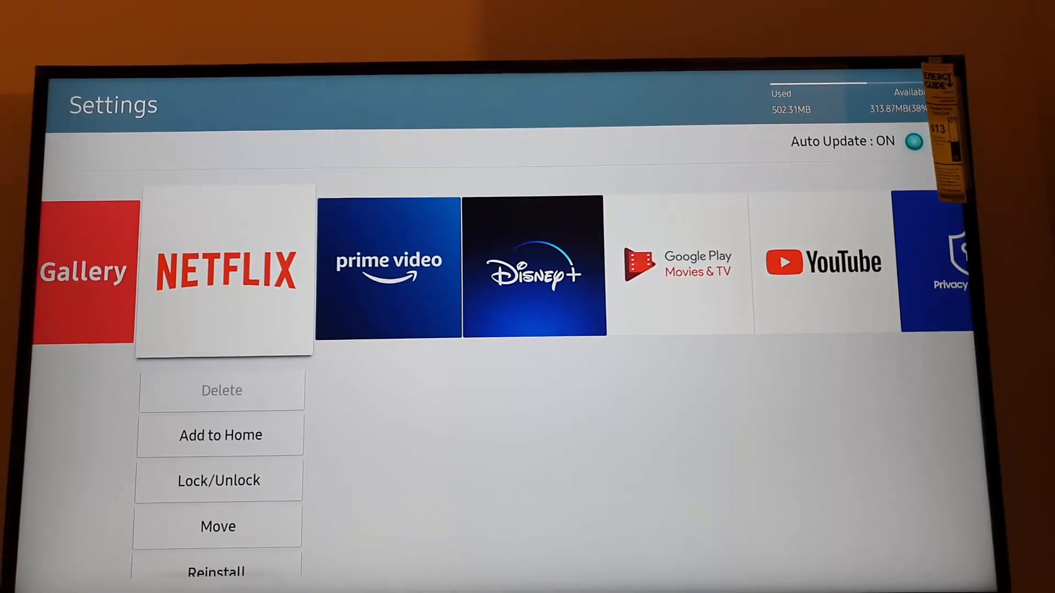
pyautogui.click(221, 434)
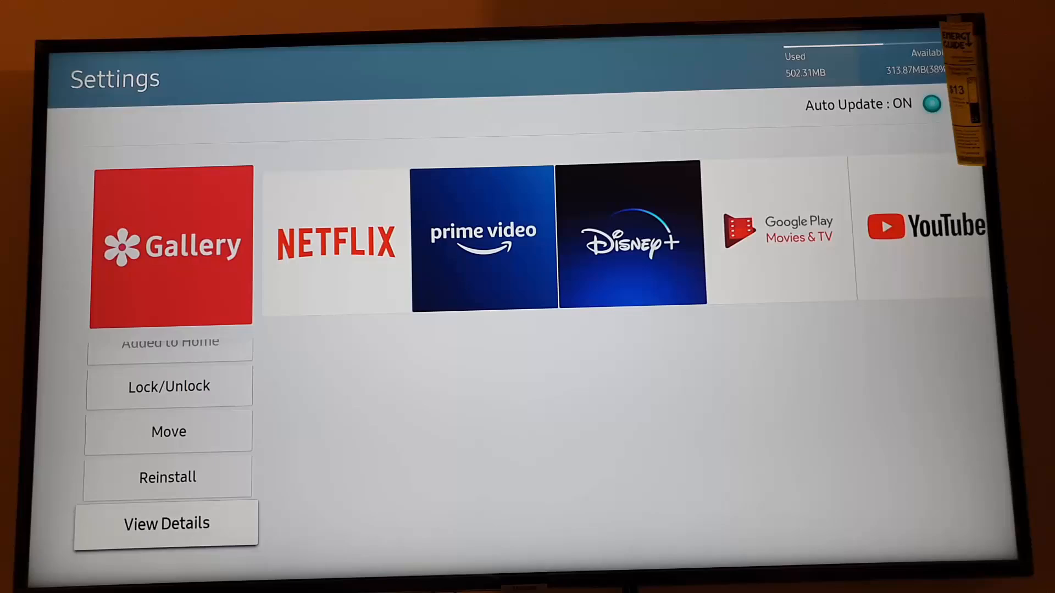
pyautogui.click(166, 523)
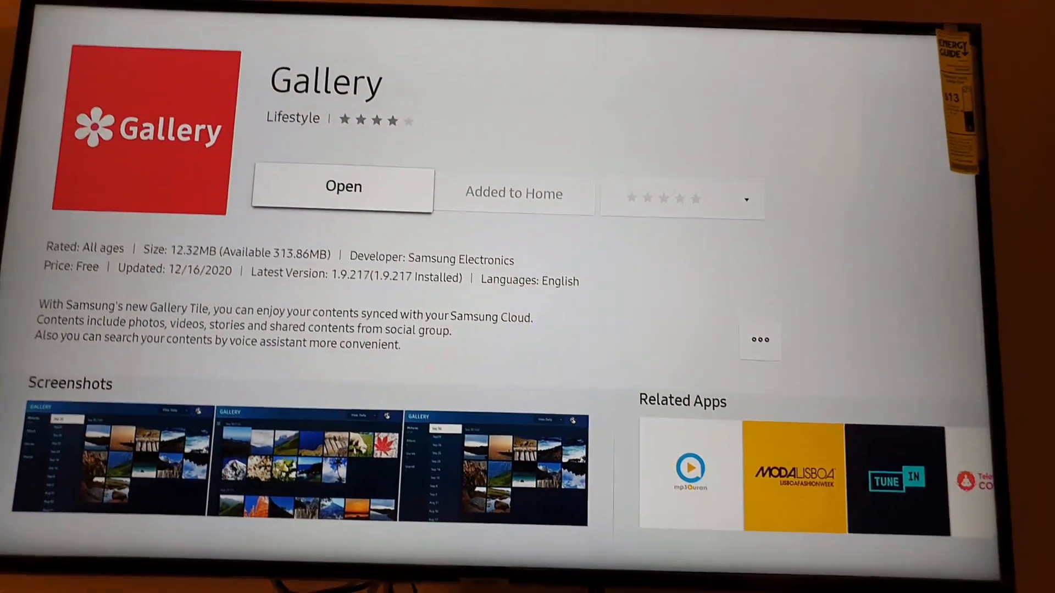